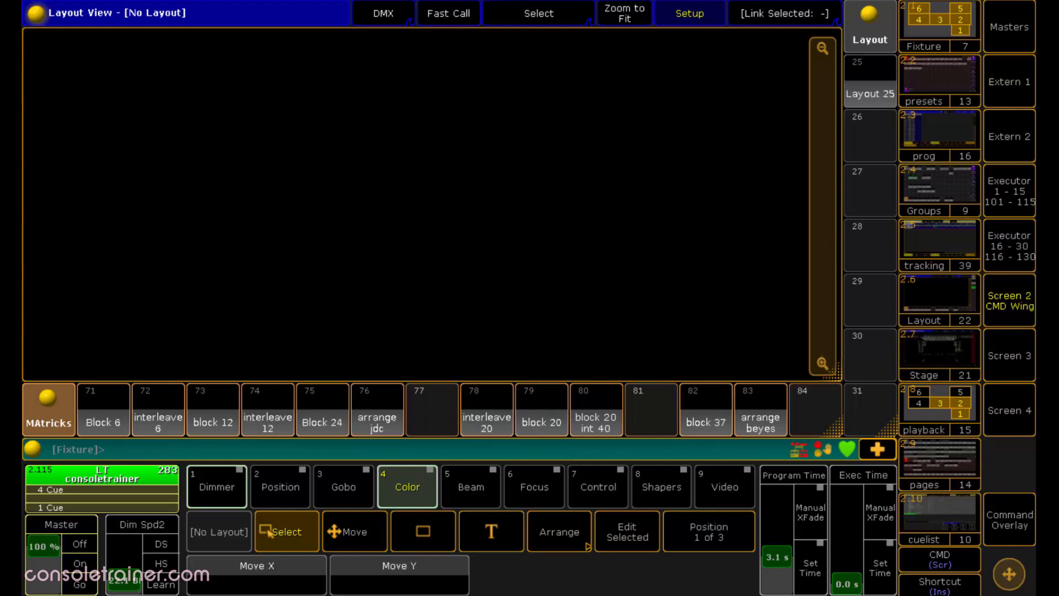
Select Layout 26 and arrange the LED bars into staggered vertical columns on both sides
{"action": "left_click", "coordinate": [869, 132]}
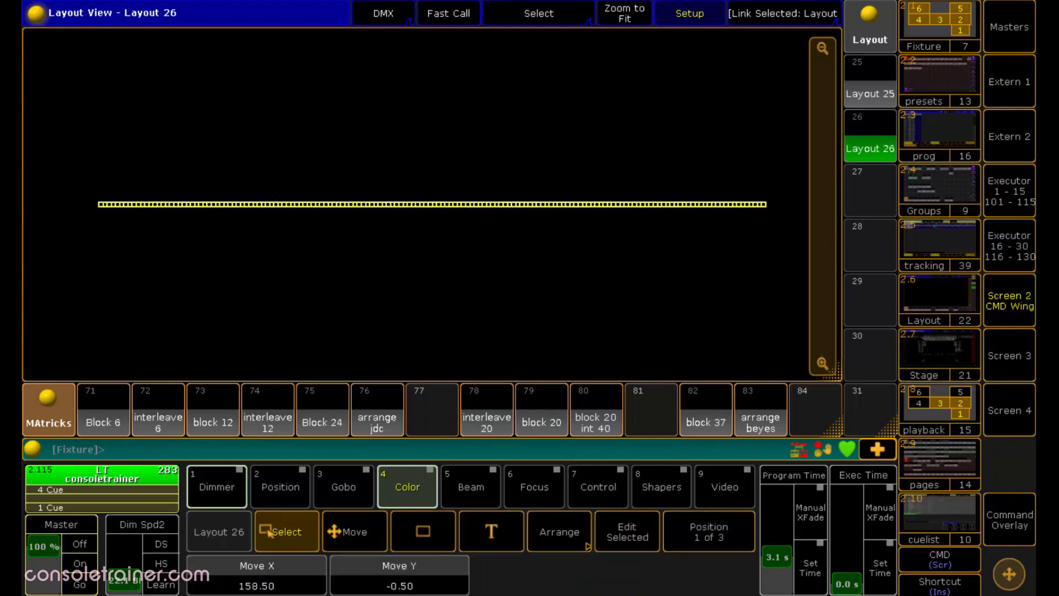
{"action": "left_click", "coordinate": [286, 531]}
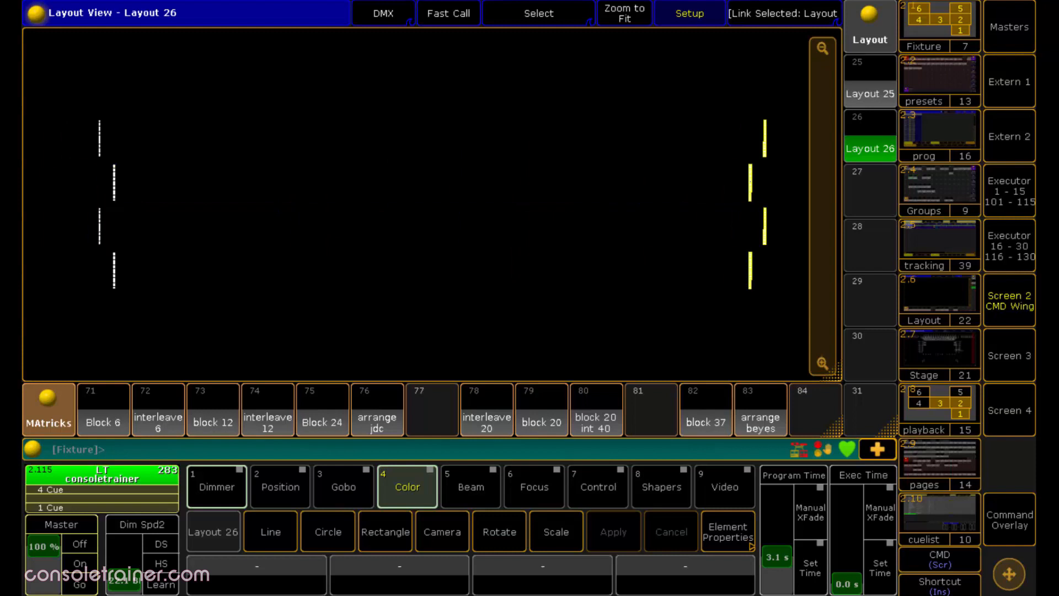
{"action": "left_click", "coordinate": [285, 532]}
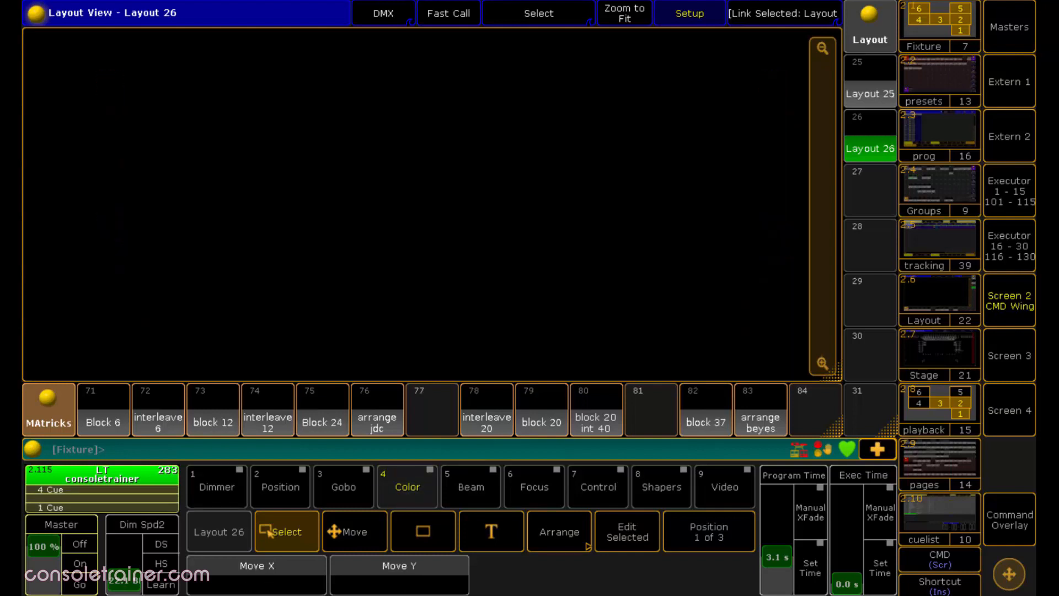
{"action": "mouse_move", "coordinate": [53, 45]}
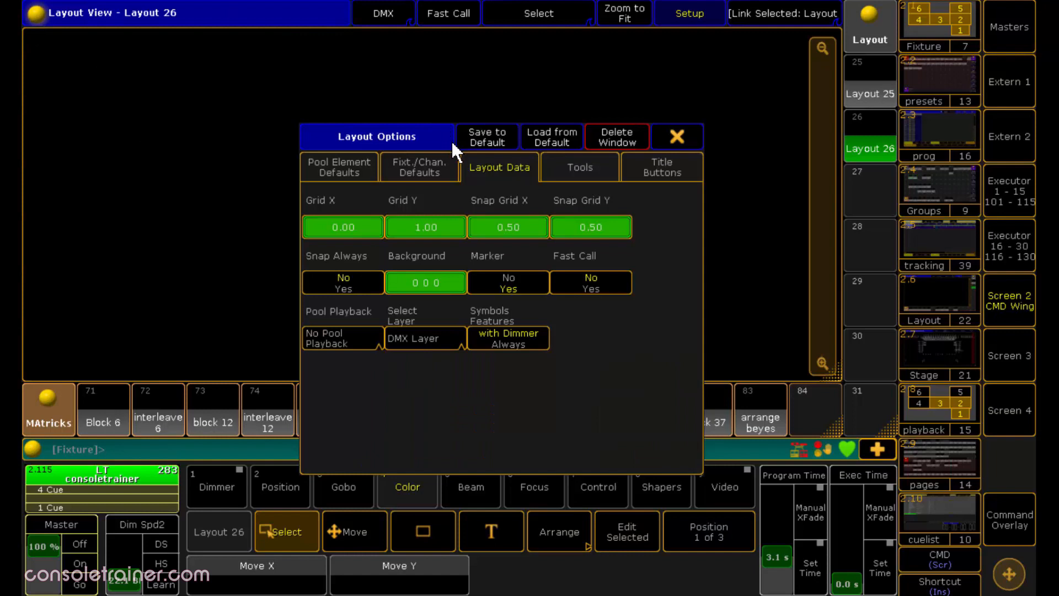
Set the Layout 26 background colour to 19 19 214 in Layout Options
{"action": "left_click", "coordinate": [424, 282]}
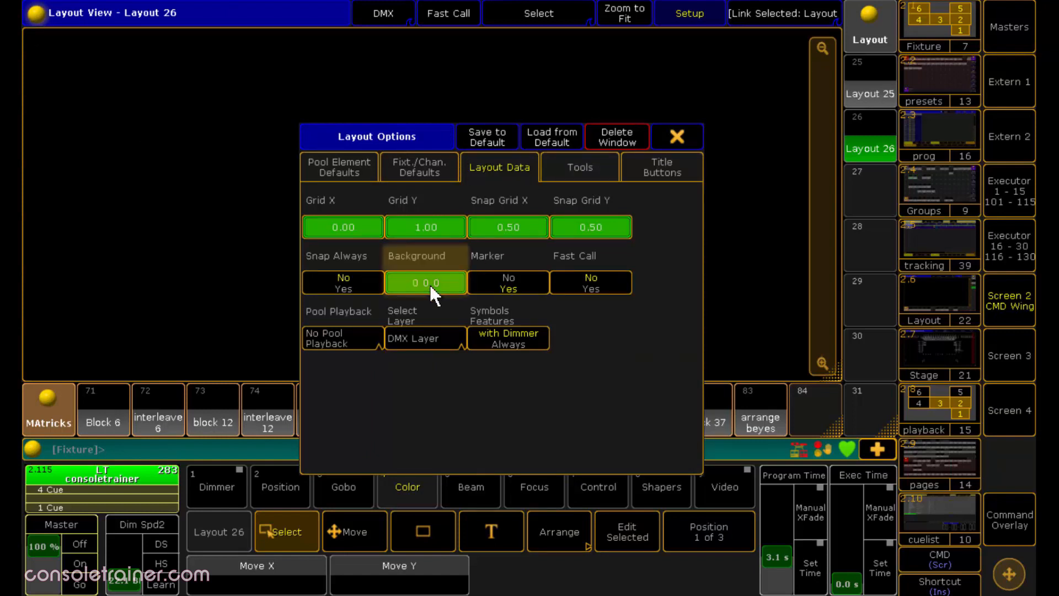
{"action": "left_click", "coordinate": [425, 282]}
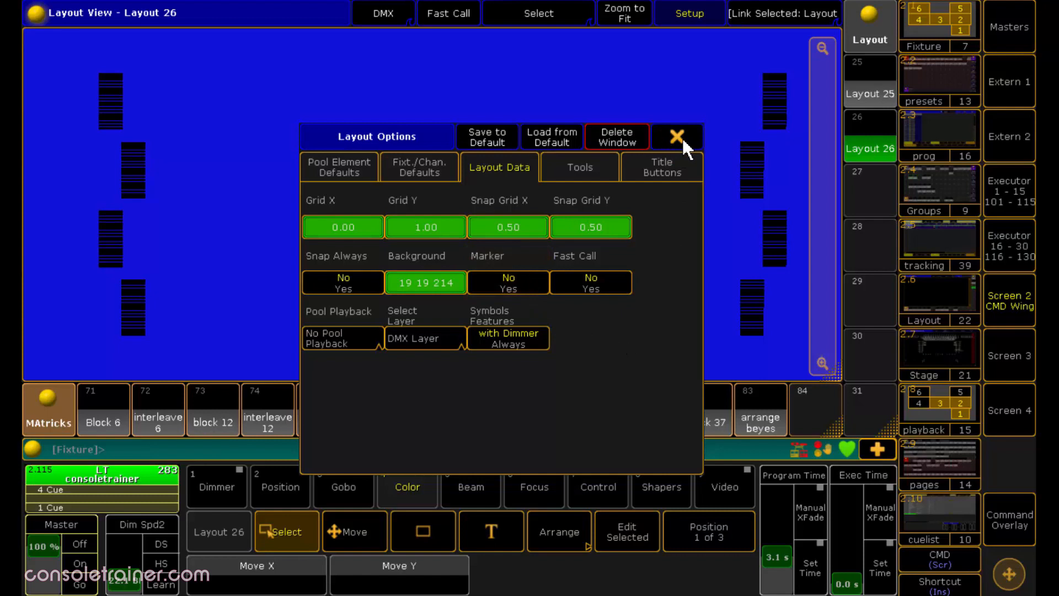
{"action": "left_click", "coordinate": [680, 137]}
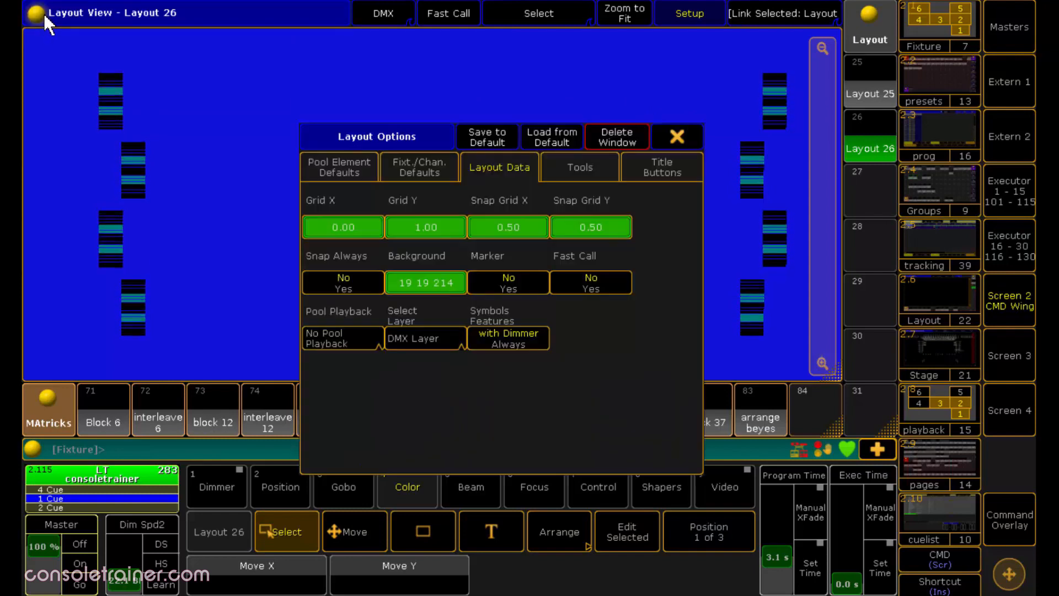
{"action": "left_click", "coordinate": [419, 167]}
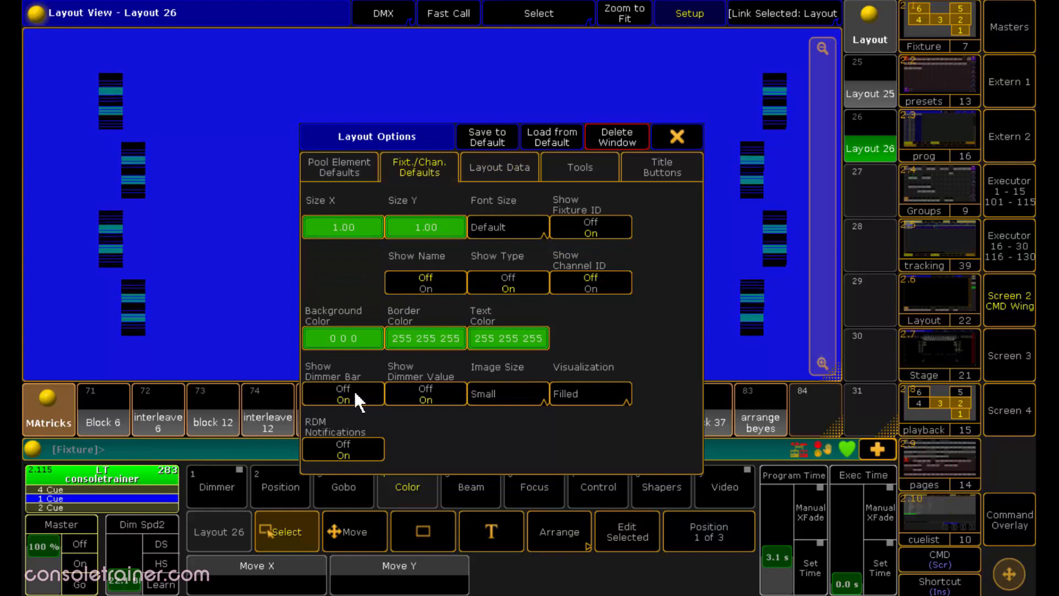
{"action": "mouse_move", "coordinate": [406, 407]}
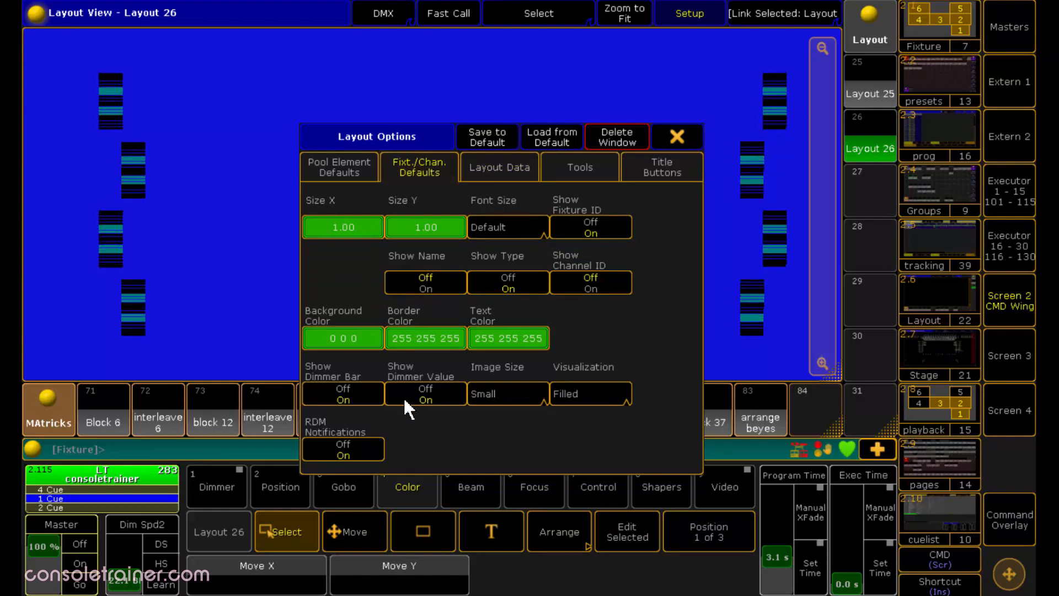
{"action": "mouse_move", "coordinate": [477, 436]}
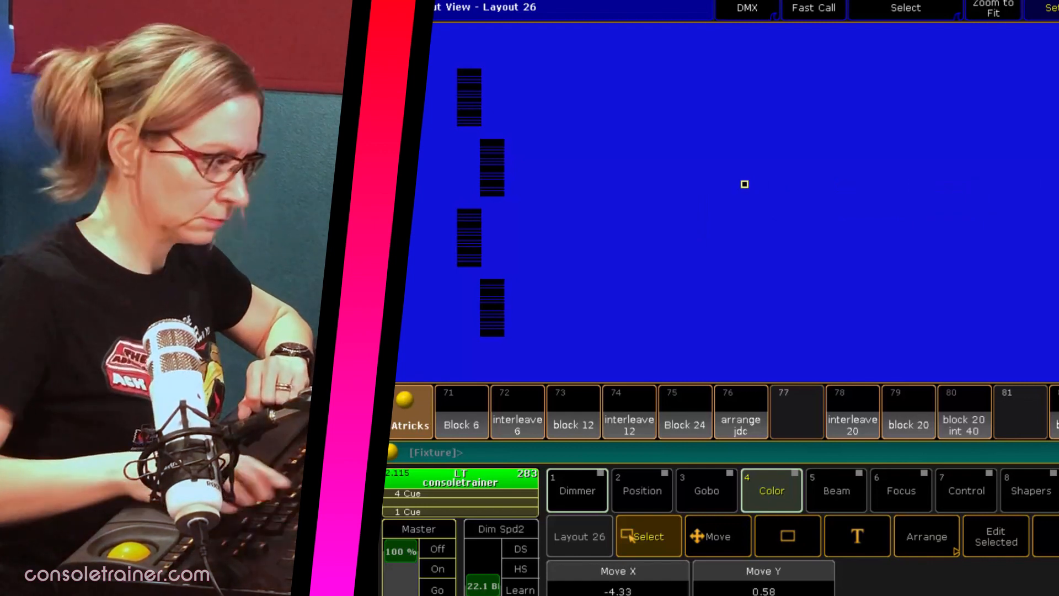
Drag the new JDC1 fixture element to the upper left between the LED bar columns
{"action": "left_click_drag", "start_coordinate": [744, 183], "coordinate": [573, 139]}
{"action": "type", "text": "Clone Group 938"}
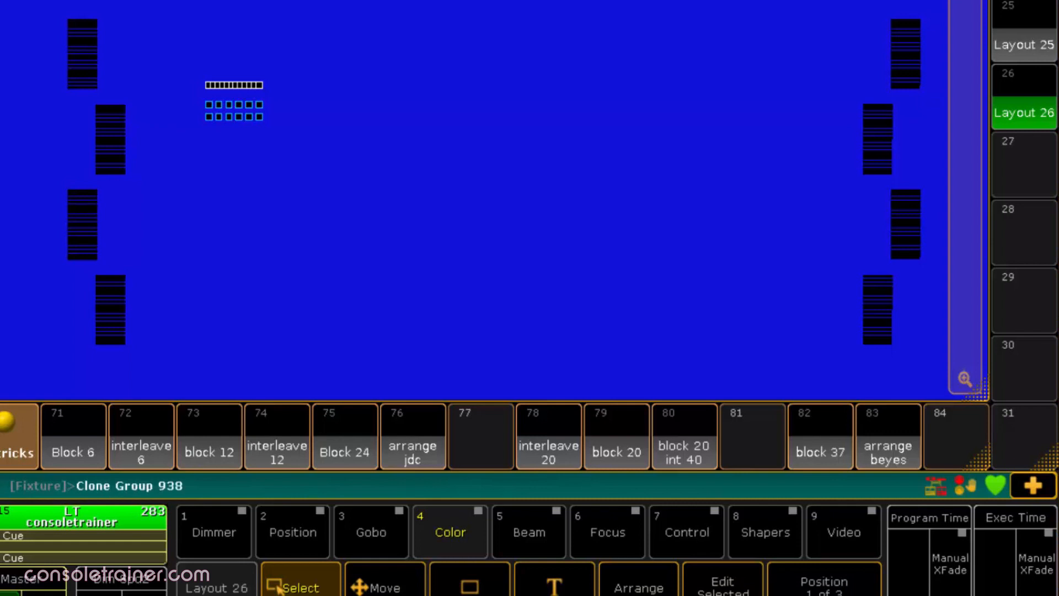
Run Clone Group 938 At Group 939 If Layout 26, choosing Merge
{"action": "key", "text": "At"}
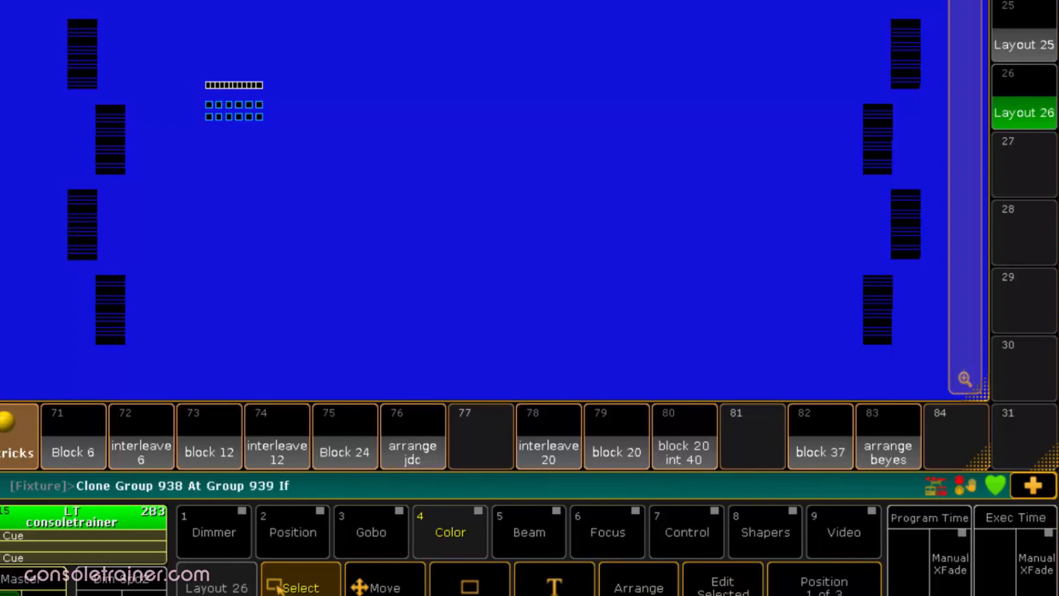
{"action": "mouse_move", "coordinate": [1048, 162]}
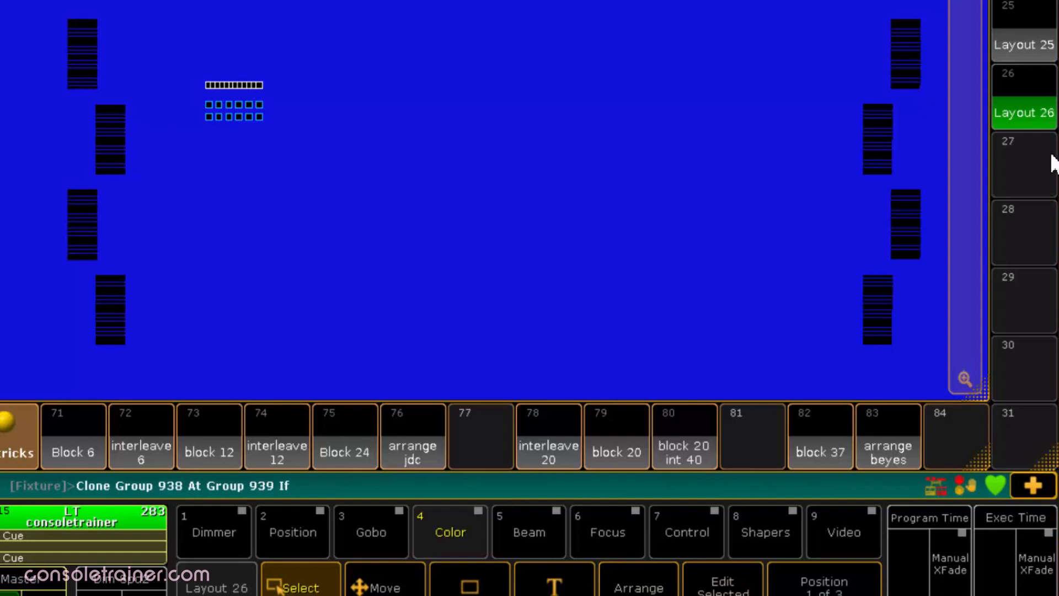
{"action": "left_click", "coordinate": [1023, 112]}
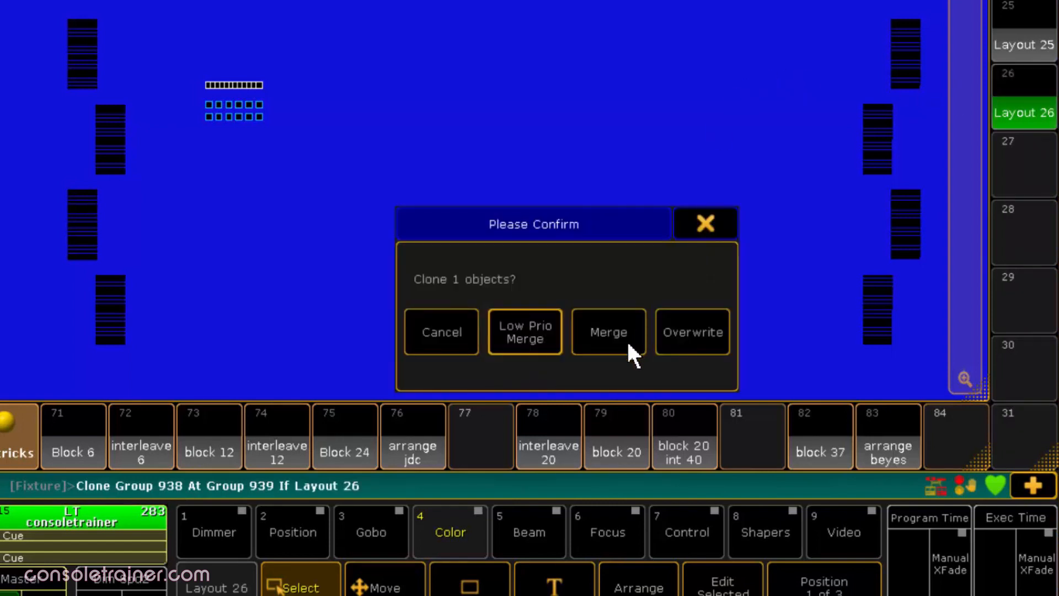
{"action": "left_click", "coordinate": [607, 332]}
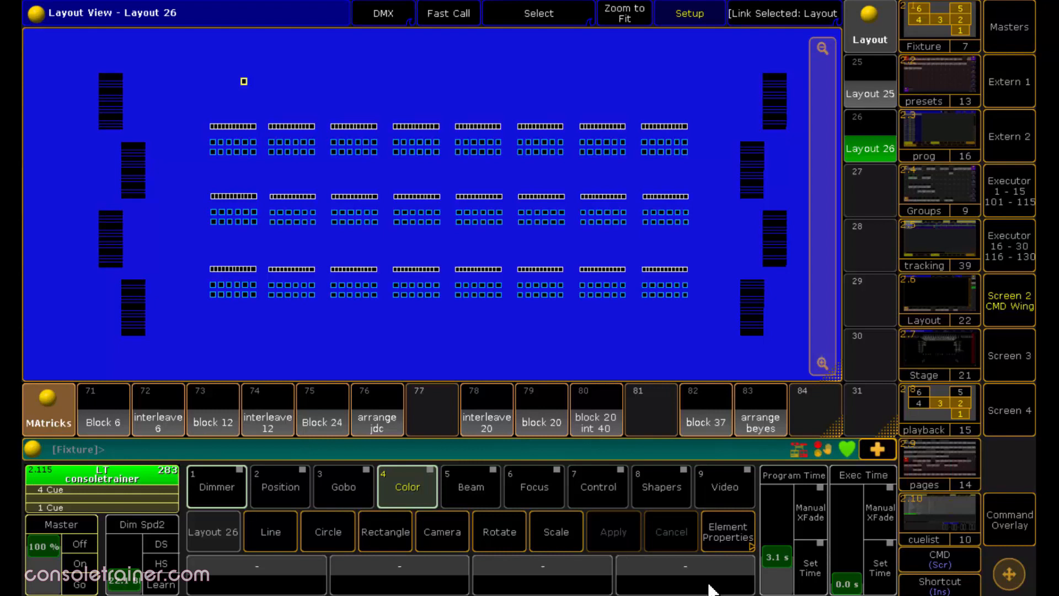
{"action": "mouse_move", "coordinate": [330, 548]}
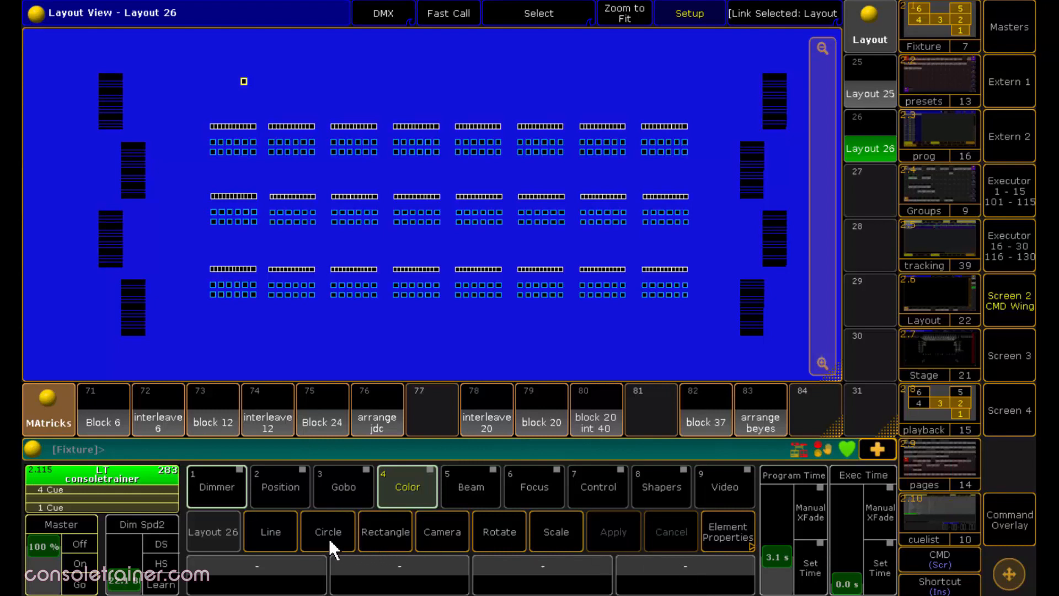
Arrange the B-Eye cells in an inner circle with radius start 0.15
{"action": "left_click", "coordinate": [328, 531]}
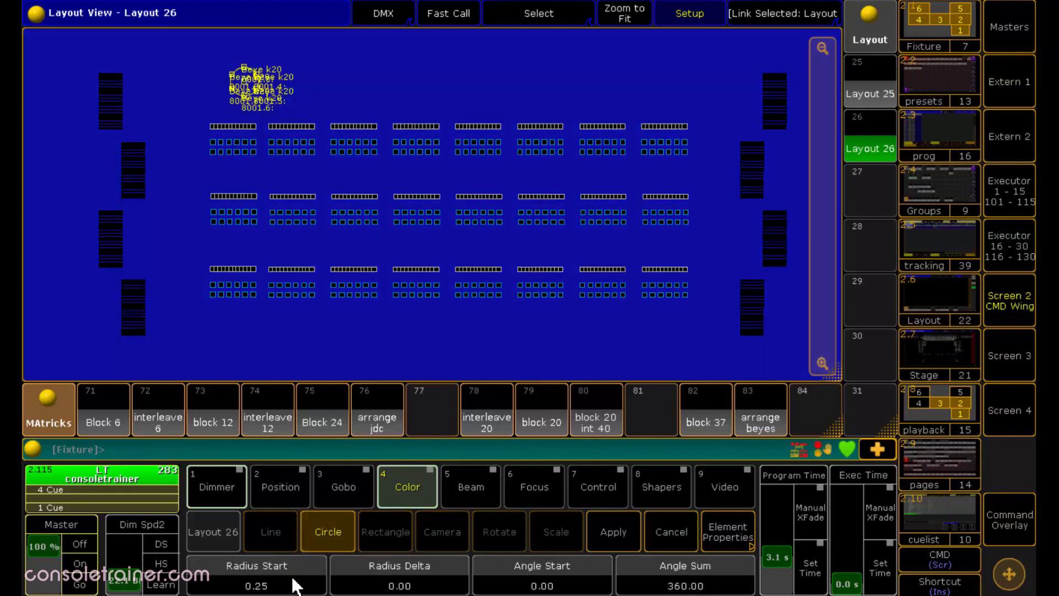
{"action": "left_click", "coordinate": [256, 575]}
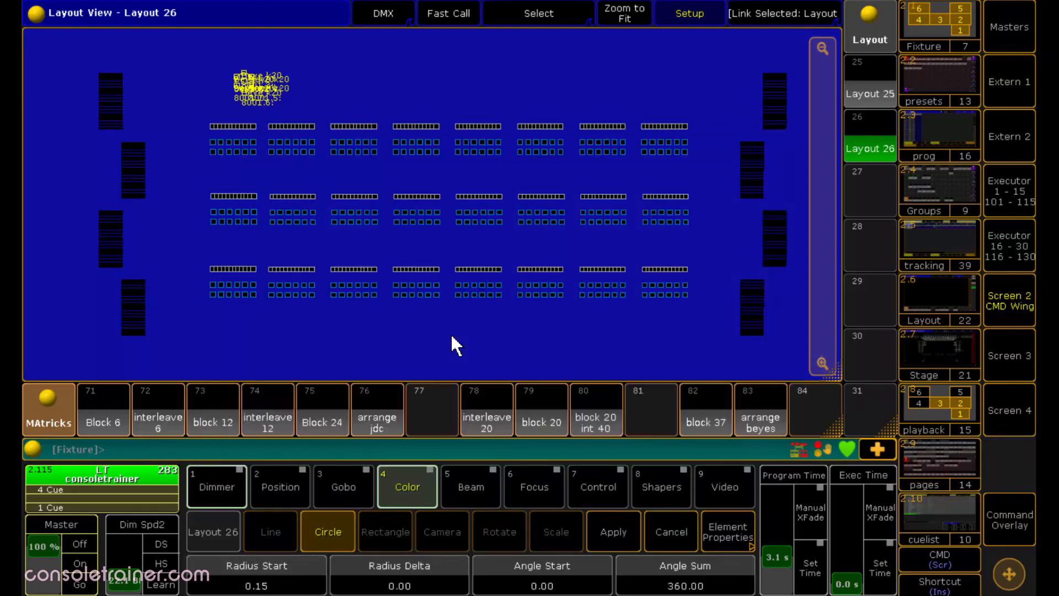
{"action": "left_click", "coordinate": [541, 578]}
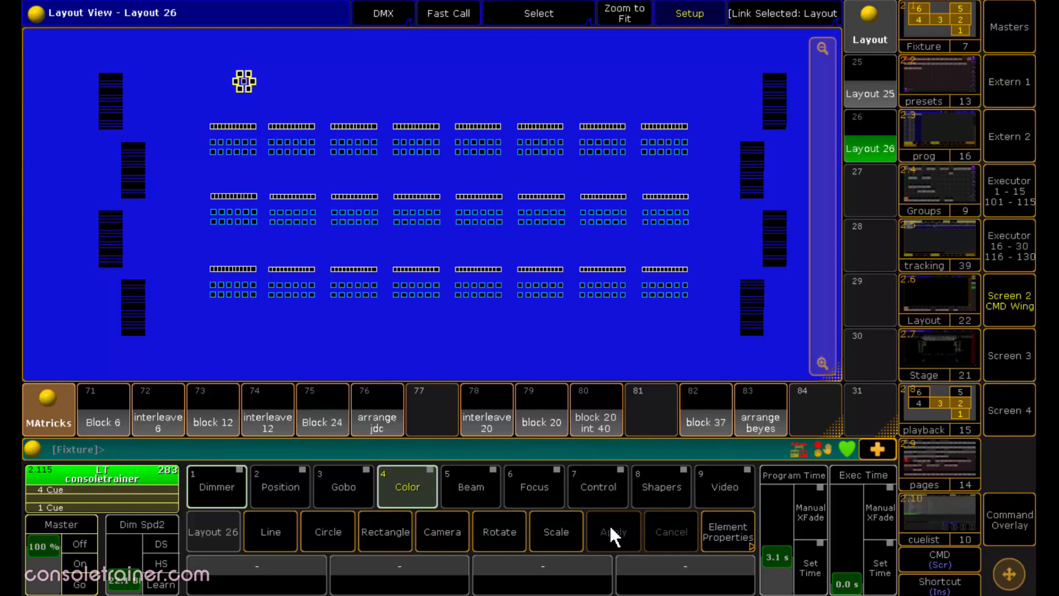
Add the outer B-Eye ring with radius start 0.38 and angle start 195
{"action": "left_click", "coordinate": [328, 532]}
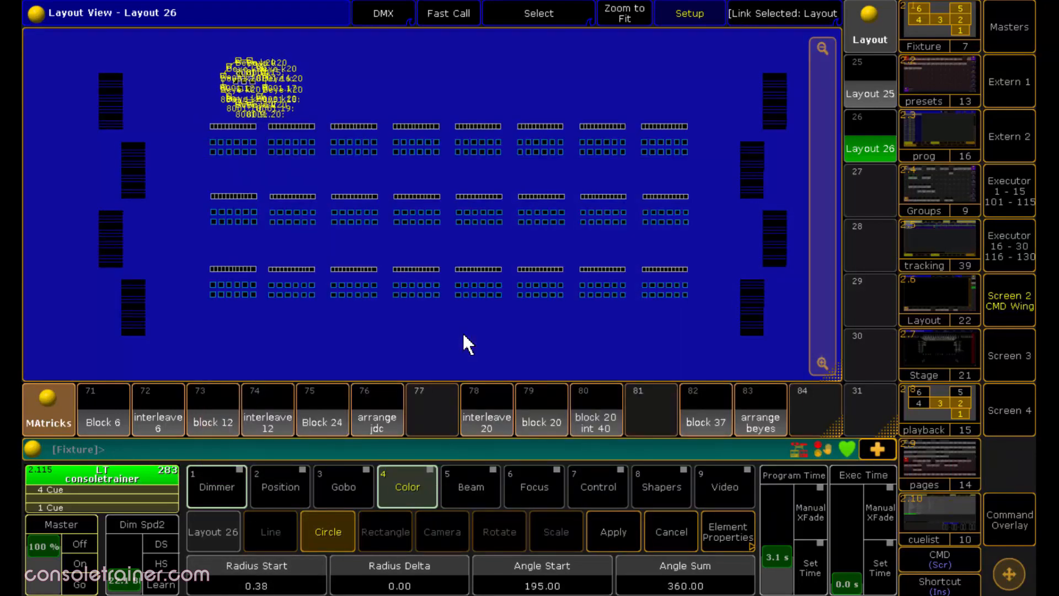
{"action": "left_click", "coordinate": [612, 531]}
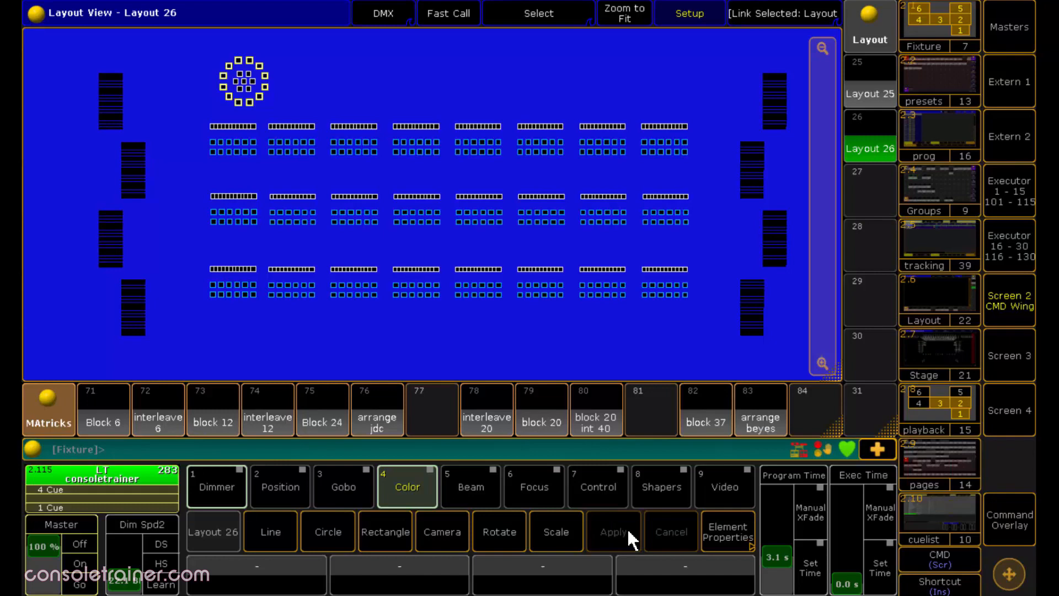
{"action": "left_click", "coordinate": [327, 532]}
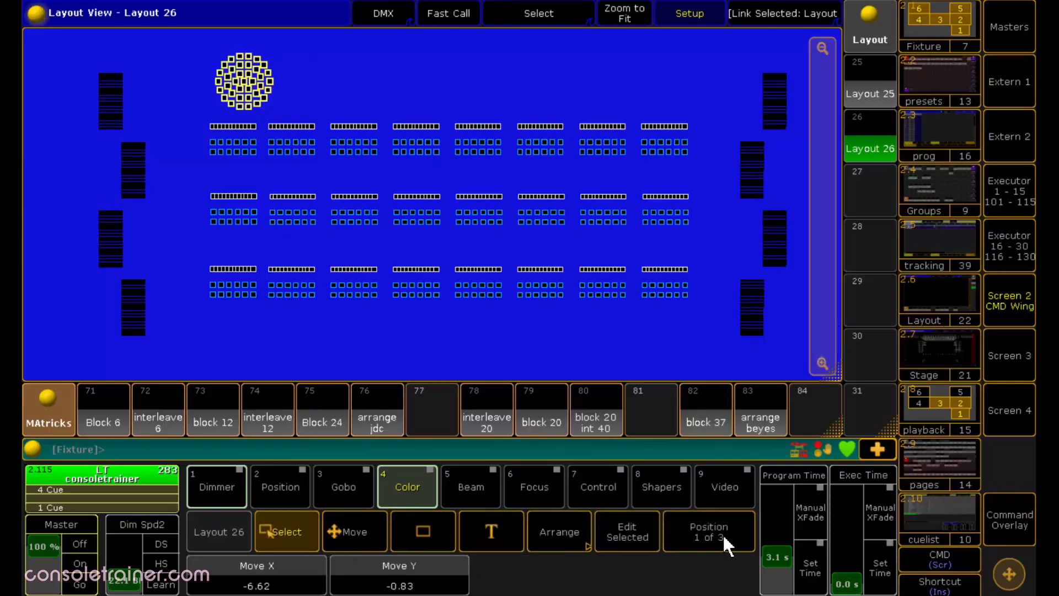
Set the B-Eye elements' Style 3 background colour to black at 0% brightness
{"action": "left_click", "coordinate": [709, 532]}
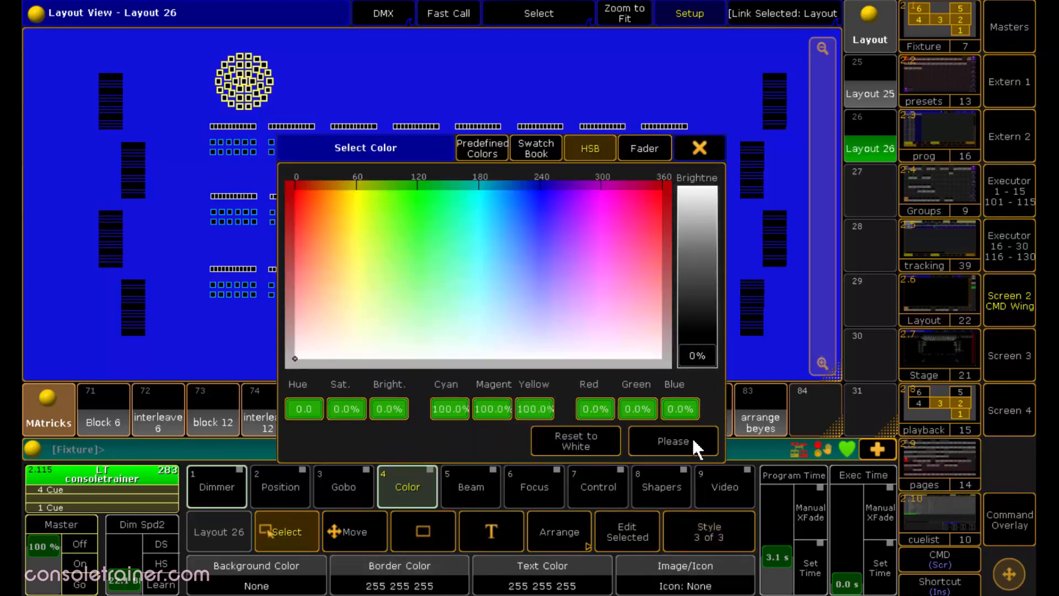
{"action": "left_click", "coordinate": [672, 440]}
{"action": "type", "text": "Clone Group 994 At Group 995 If"}
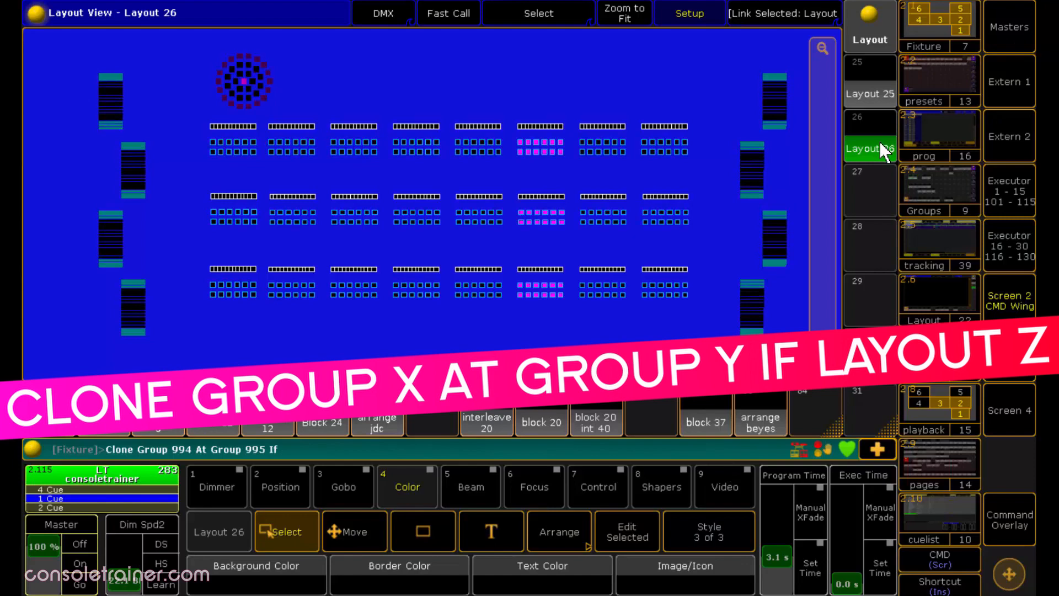
Finish Clone Group 994 At Group 995 If Layout 26 by selecting Layout 26
{"action": "left_click", "coordinate": [869, 136]}
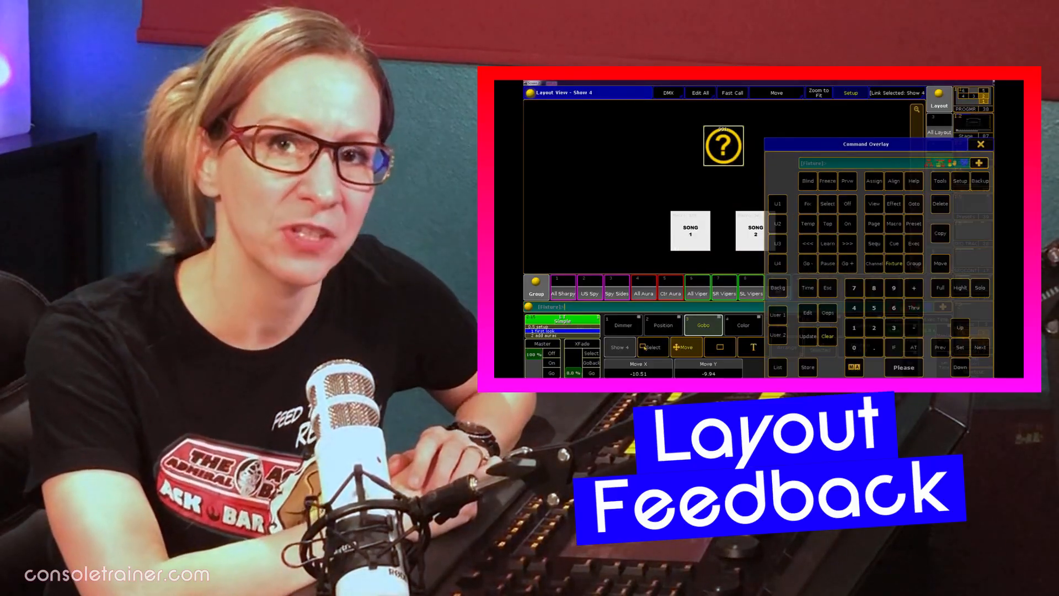
{"action": "left_click", "coordinate": [851, 93]}
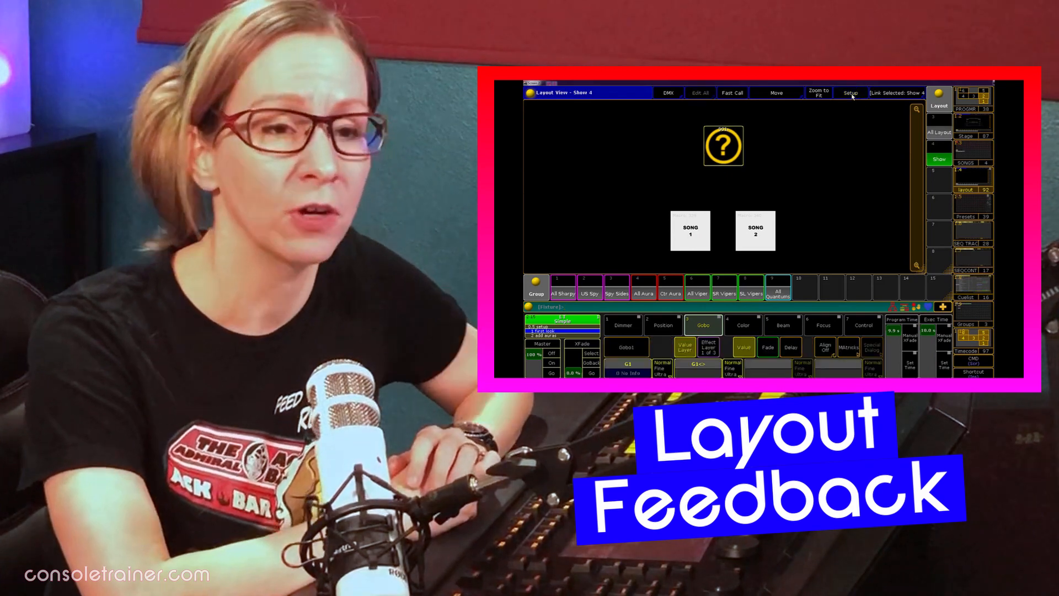